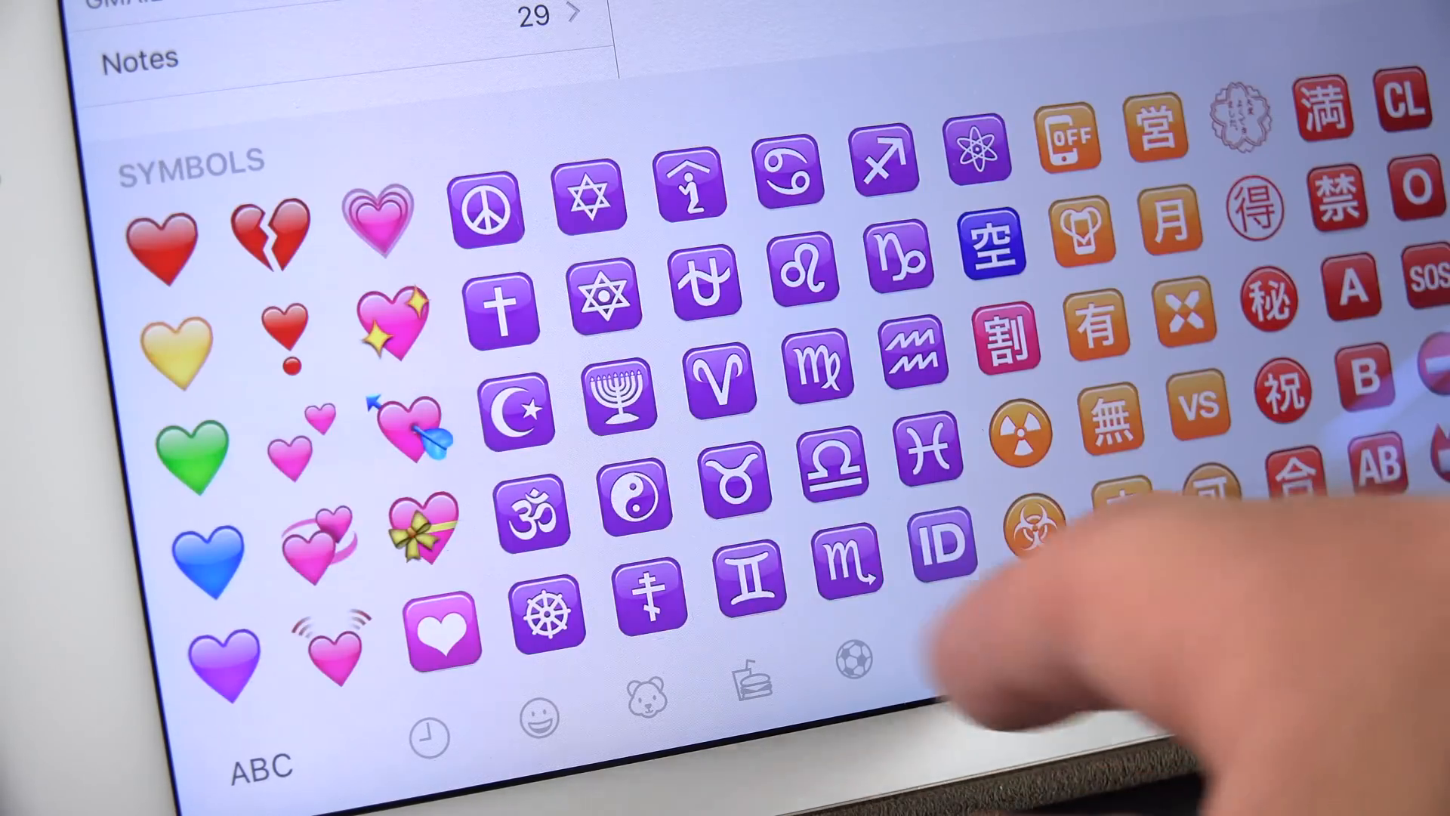
# Swipe across the Symbols emoji page before moving to the test note.
pyautogui.hscroll(-3)
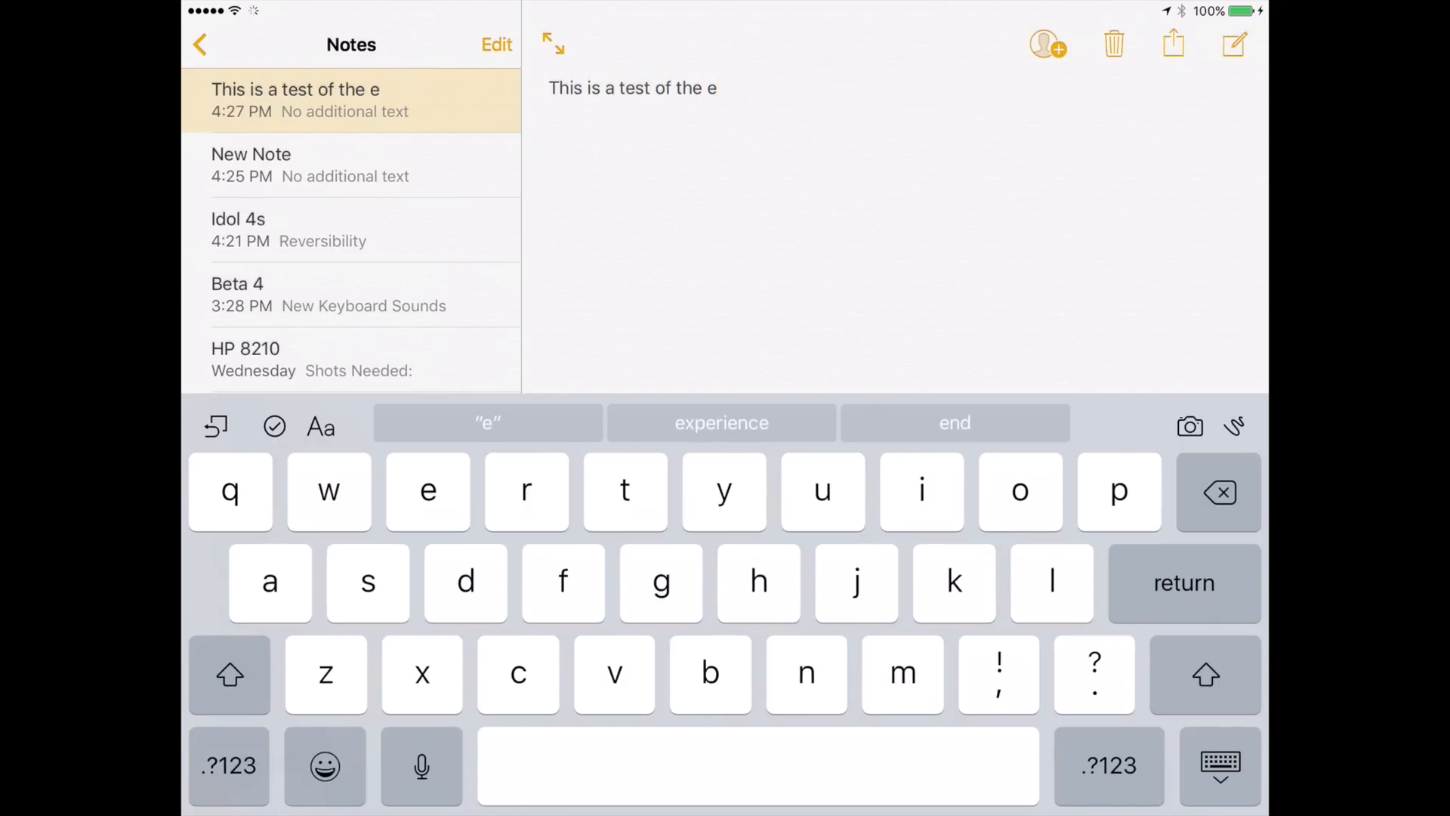
# Type 'new keyboard sounds' with backspace corrections to hear key clicks, then go home.
pyautogui.write('new keyboard. Soun')
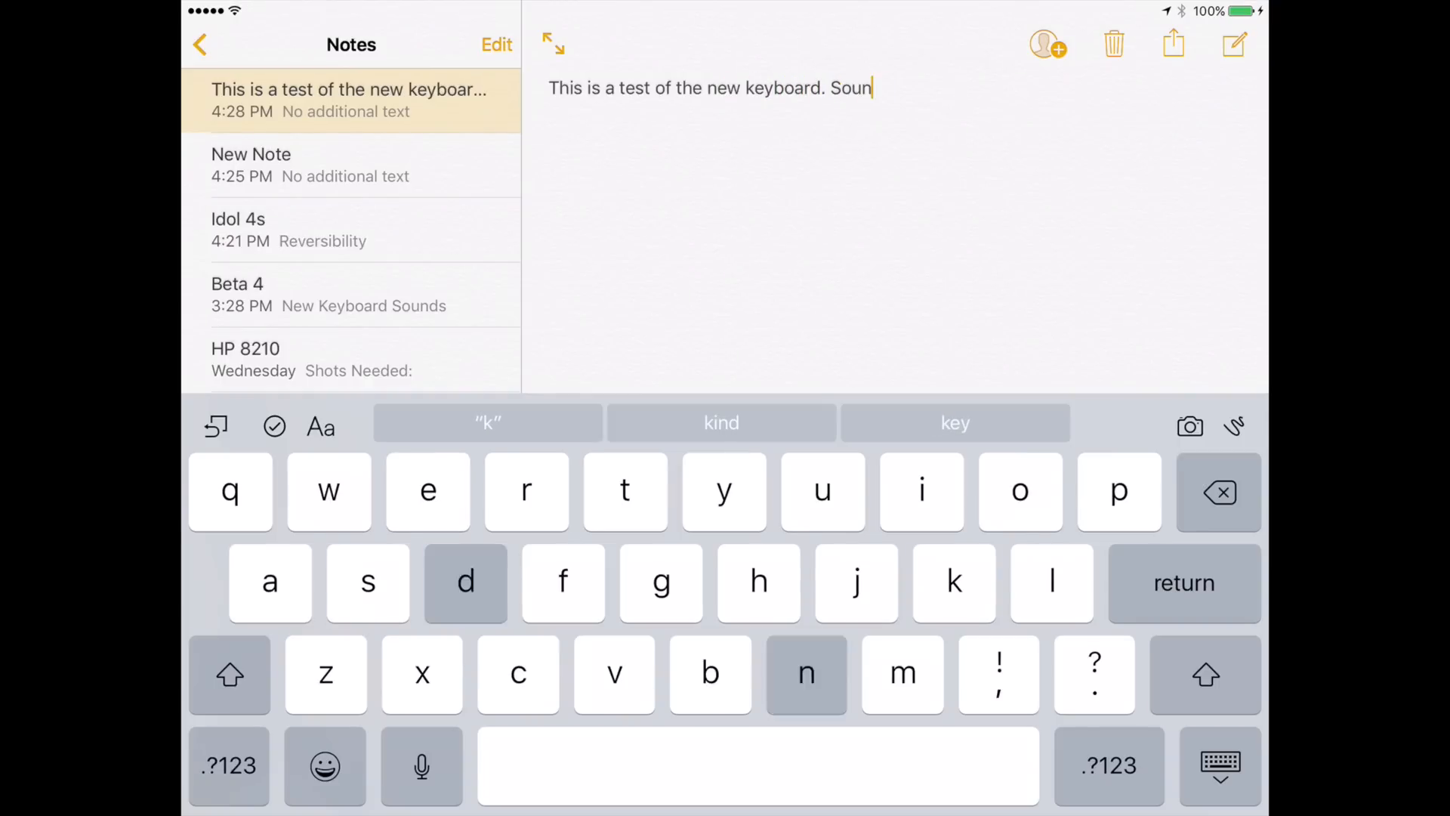
pyautogui.write('ds')
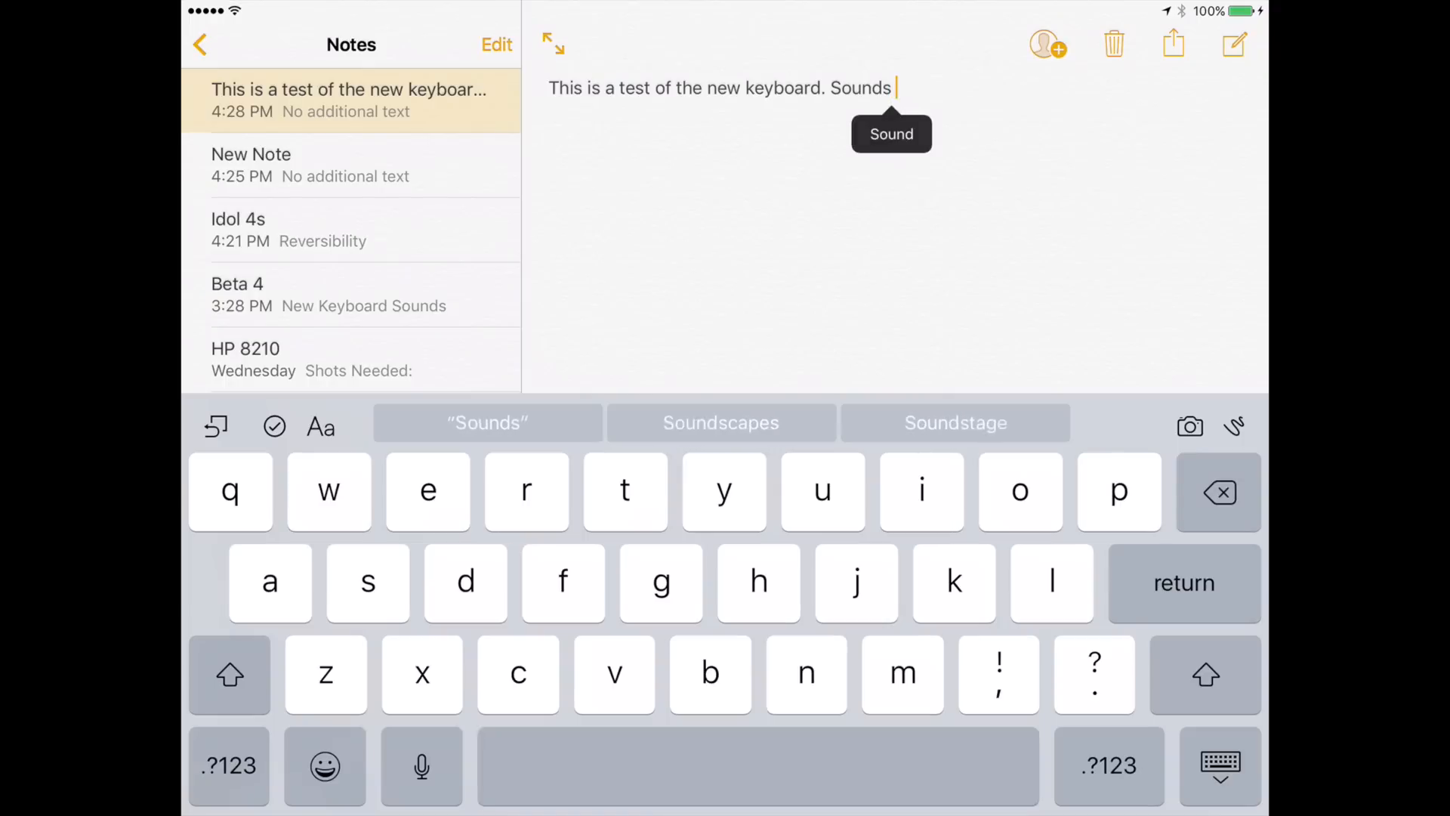
pyautogui.click(1218, 492)
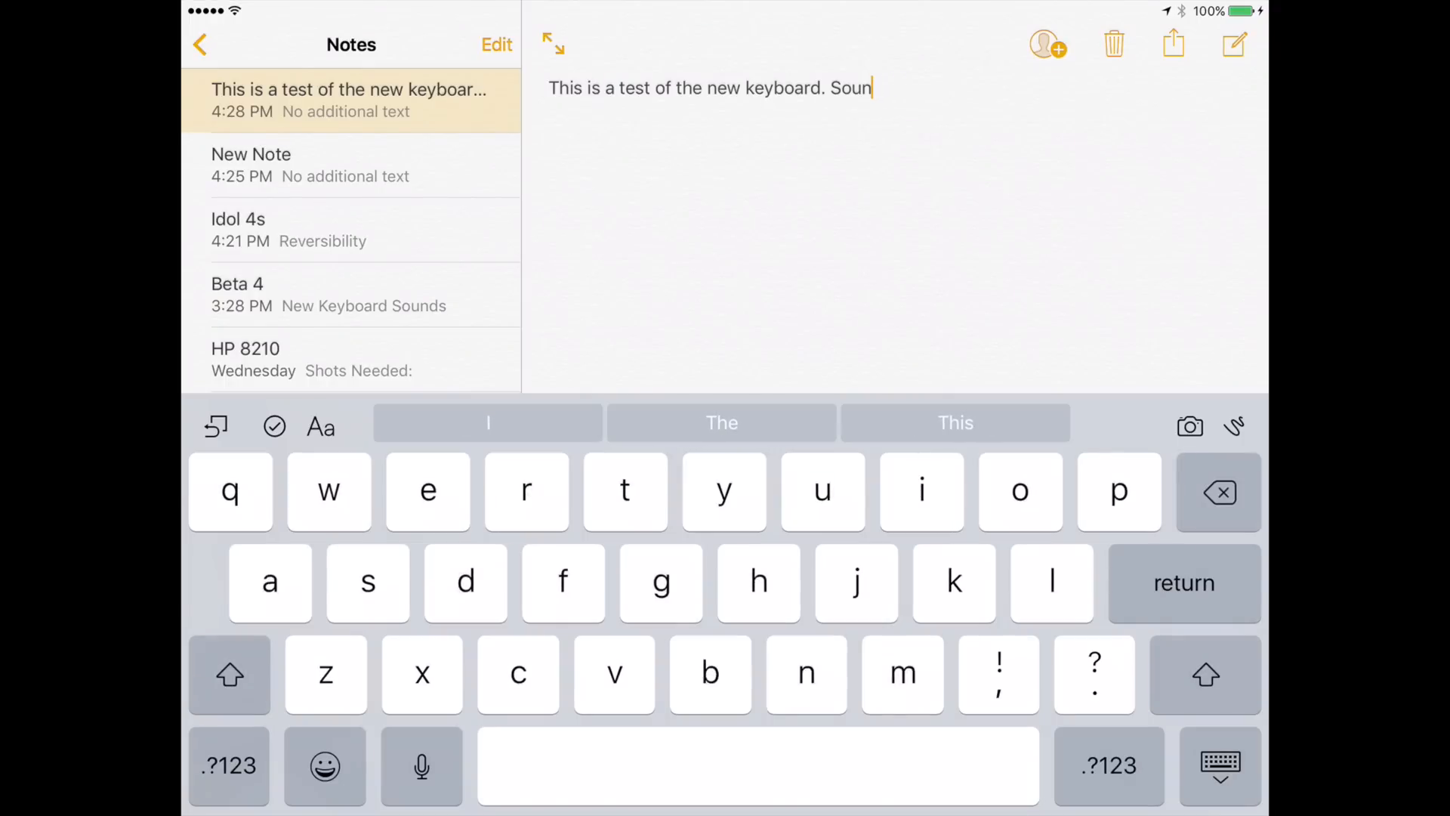
pyautogui.click(1219, 492)
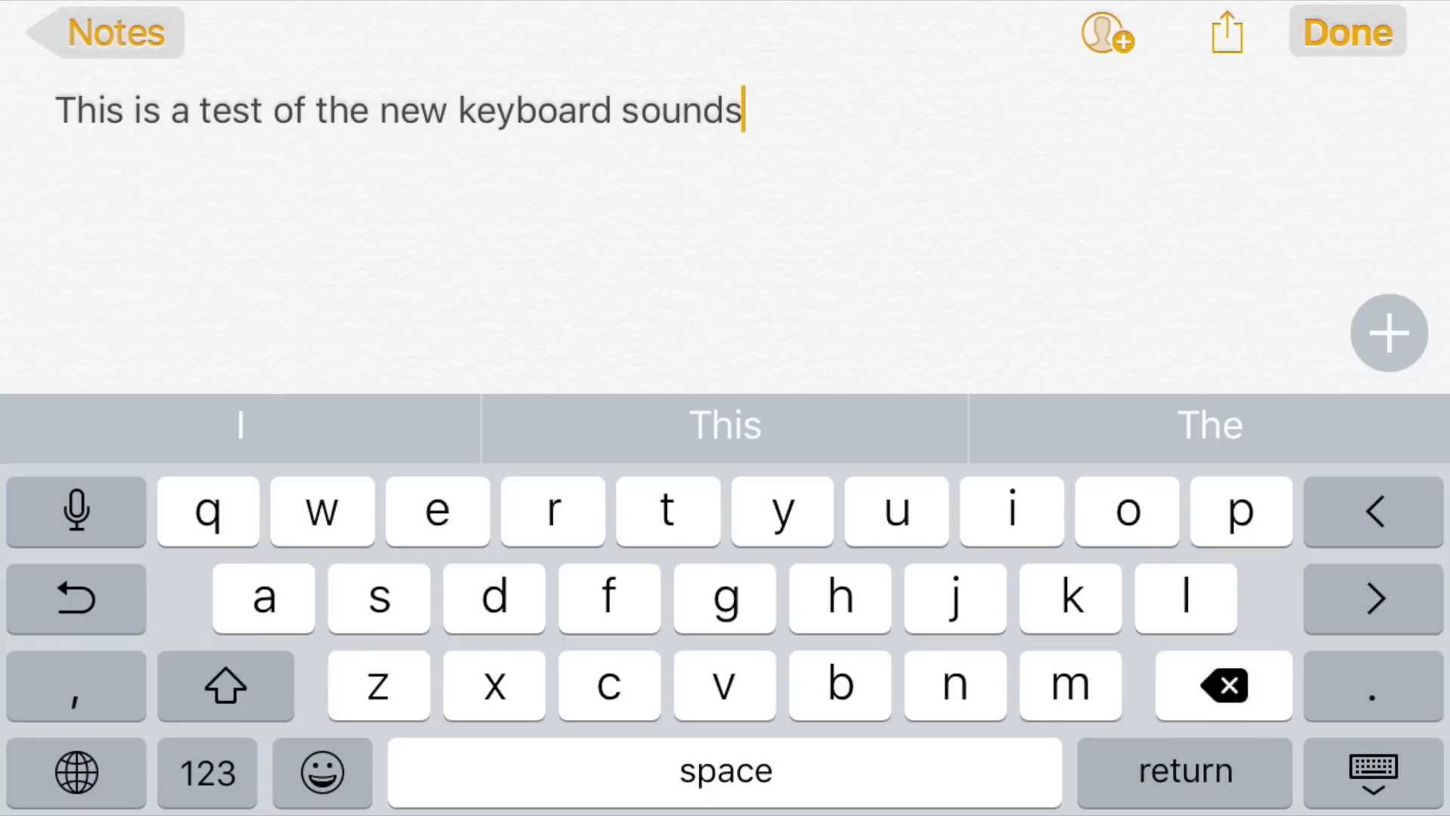
pyautogui.click(1223, 685)
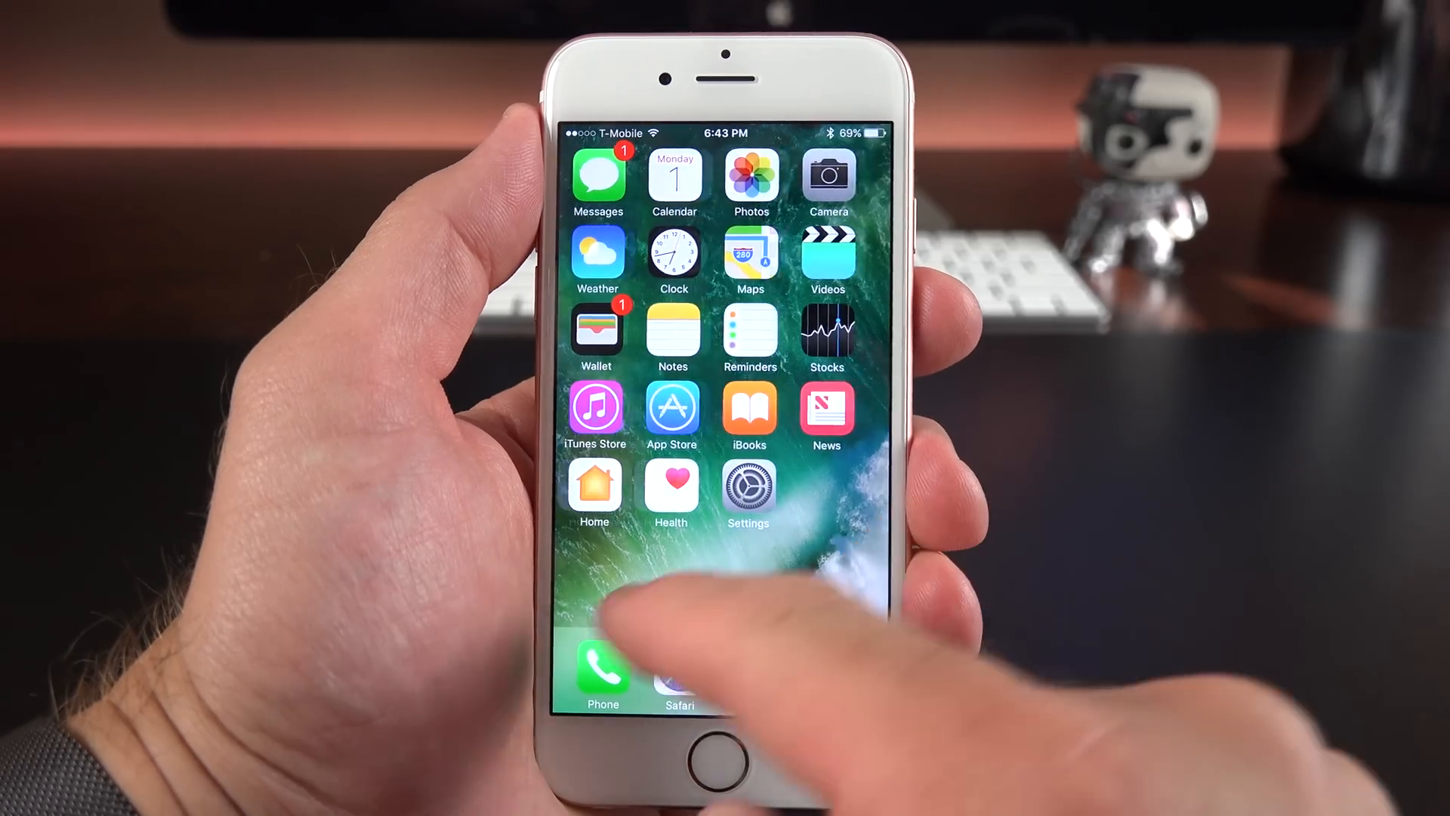
# Open and close the Extras folder to show its animation.
pyautogui.click(722, 494)
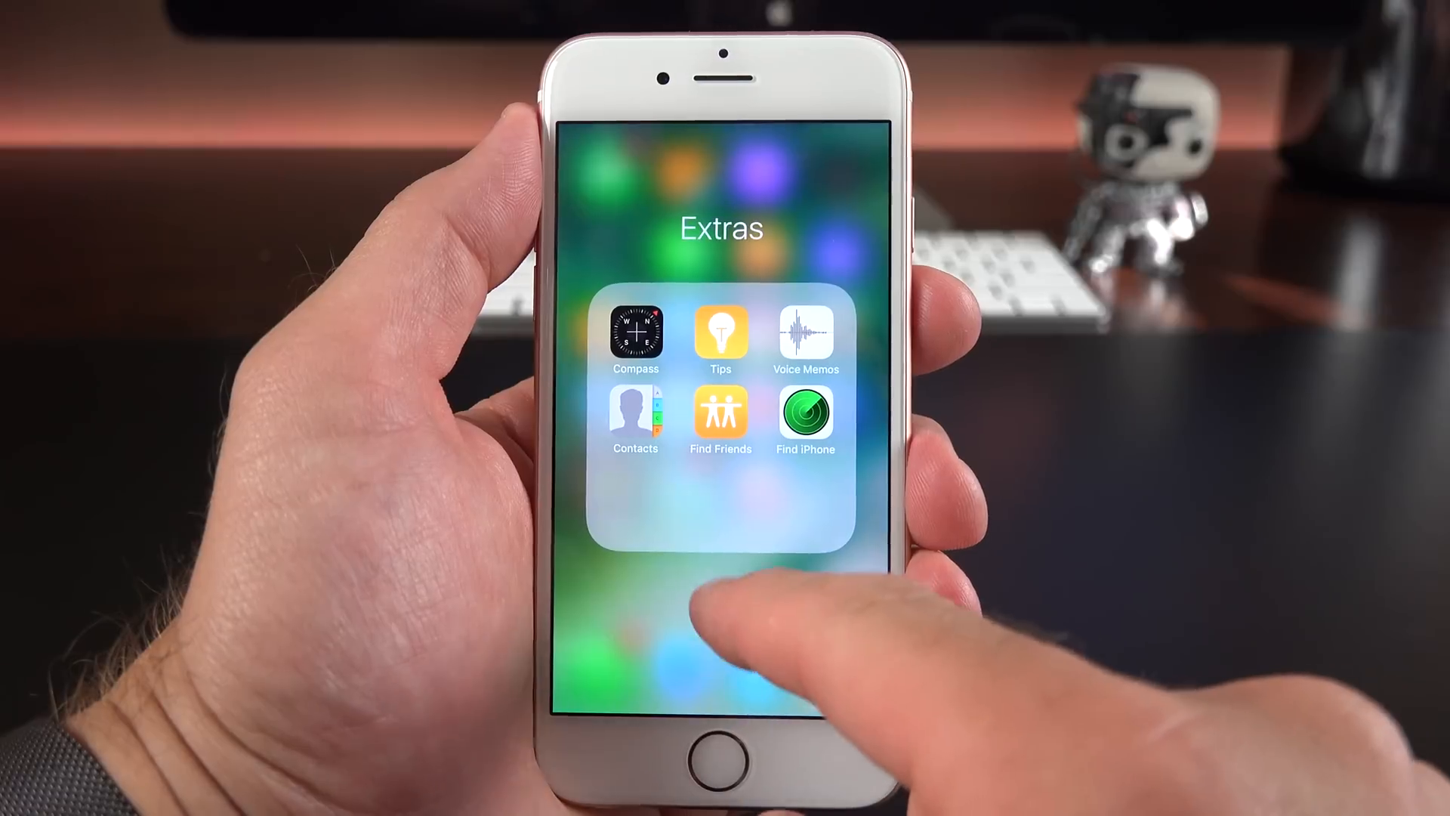
pyautogui.click(722, 629)
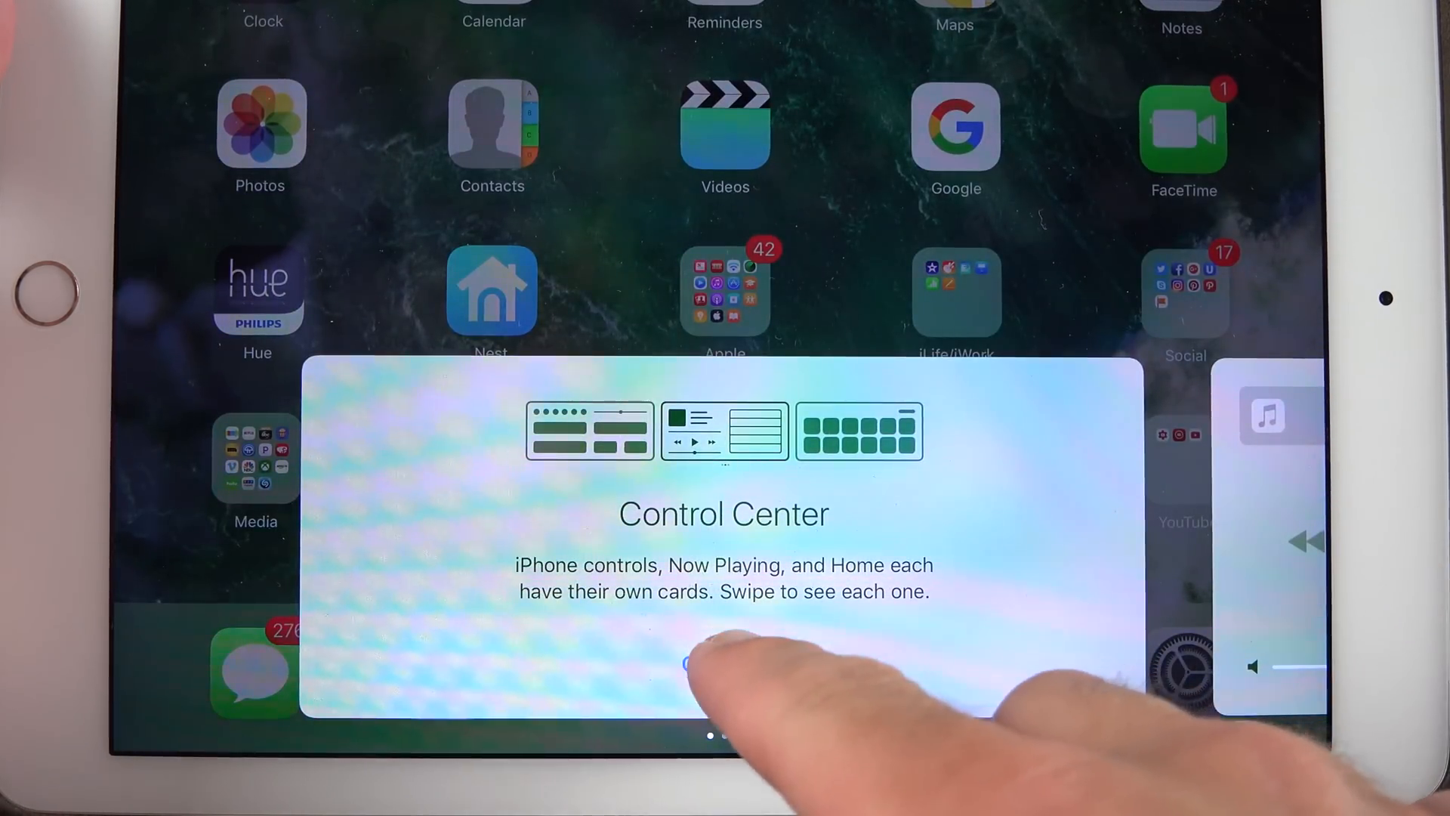
# Dismiss the Control Center intro and swipe through its cards.
pyautogui.click(724, 663)
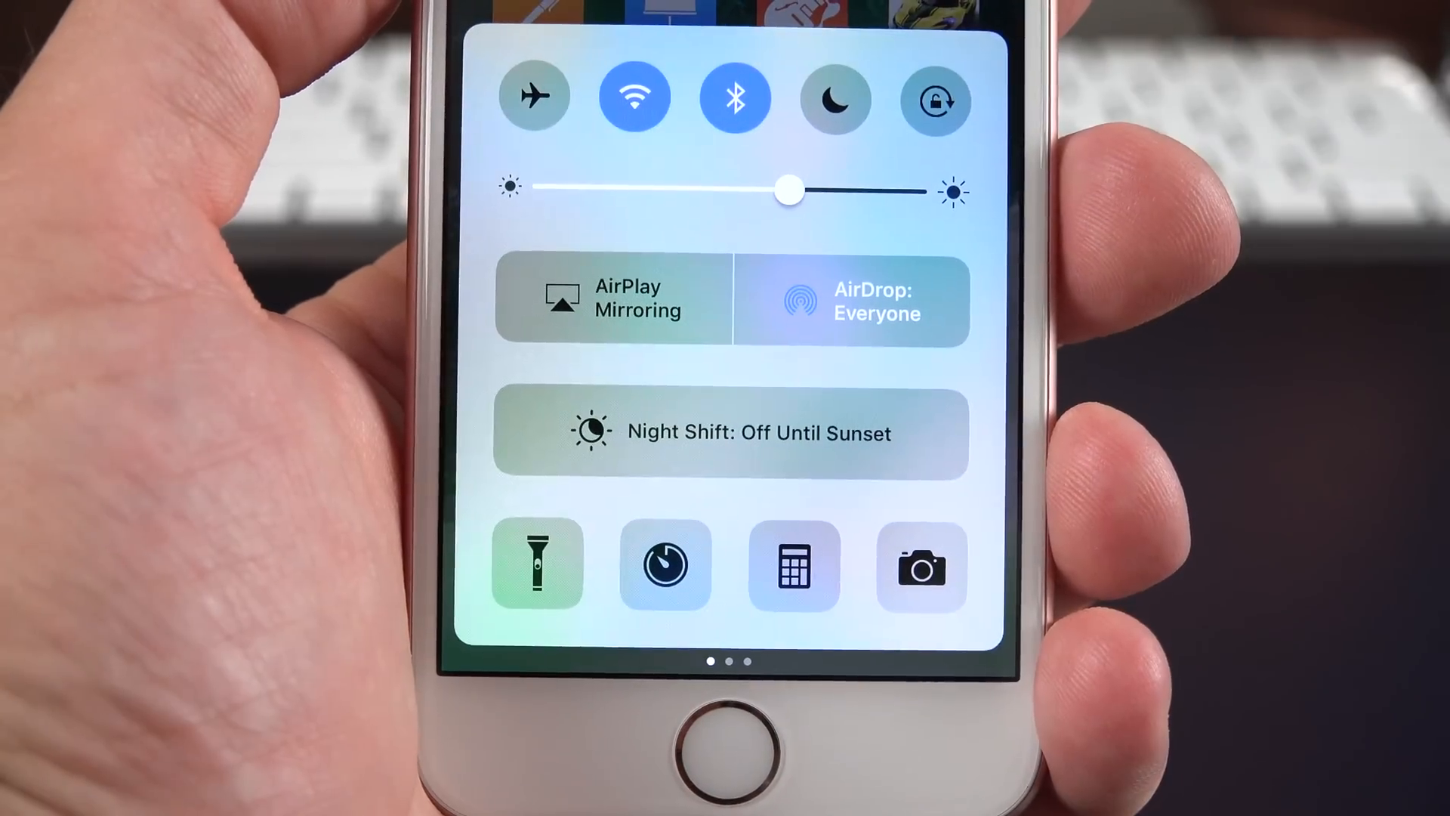
pyautogui.hscroll(-3)
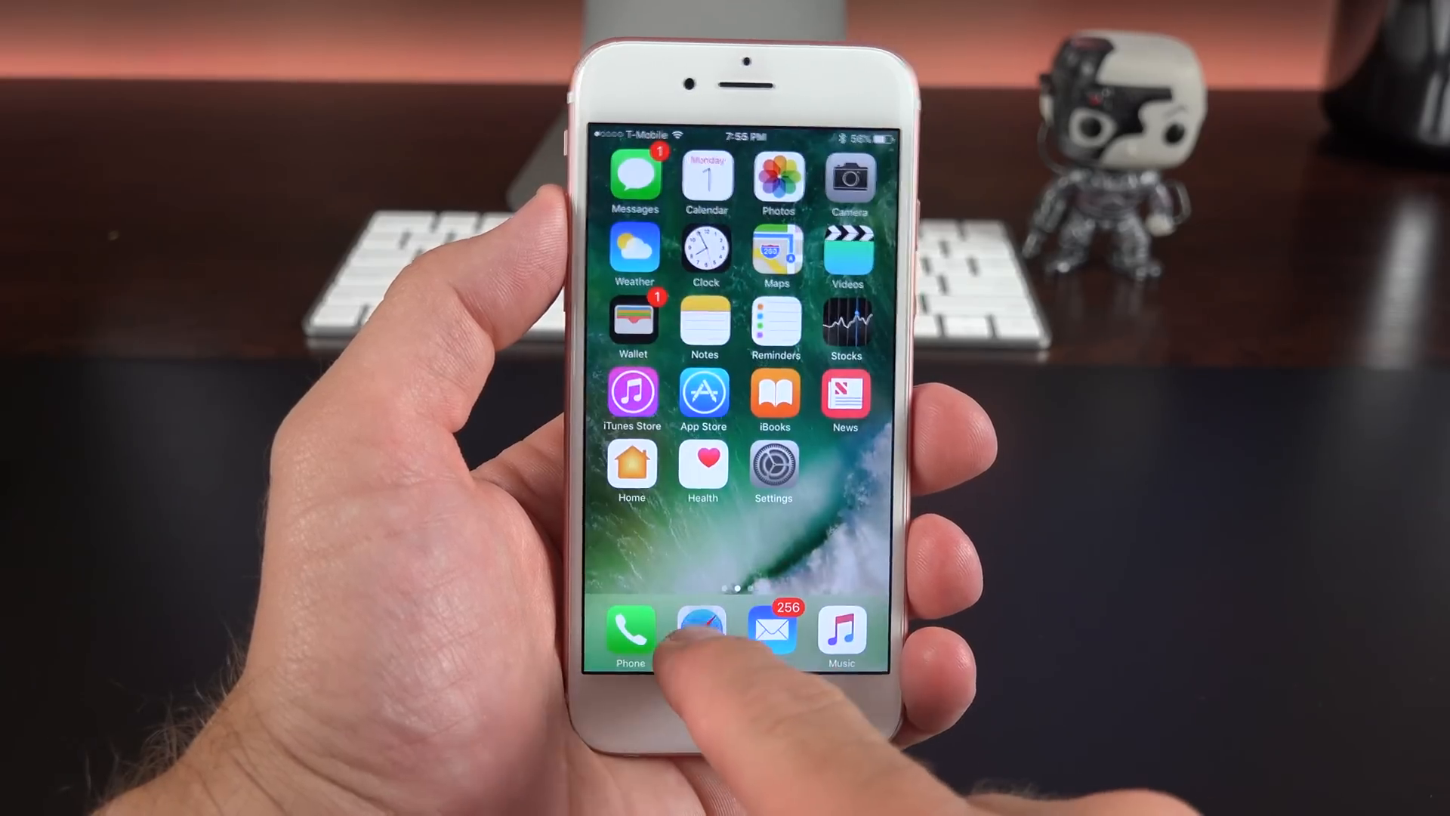
# From the second home page, open an app and swipe emoji to hand gestures.
pyautogui.hscroll(-3)
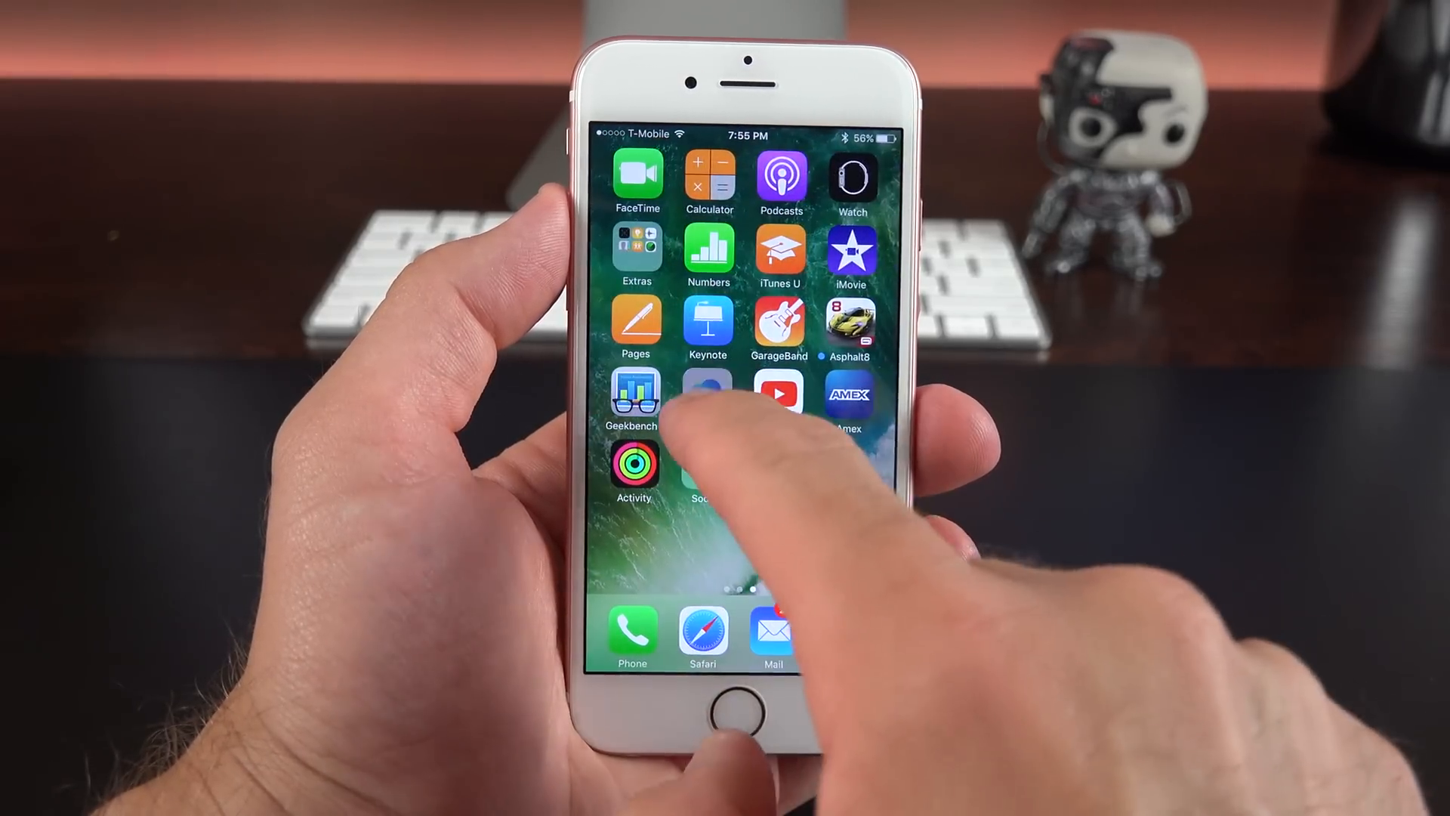
pyautogui.click(636, 244)
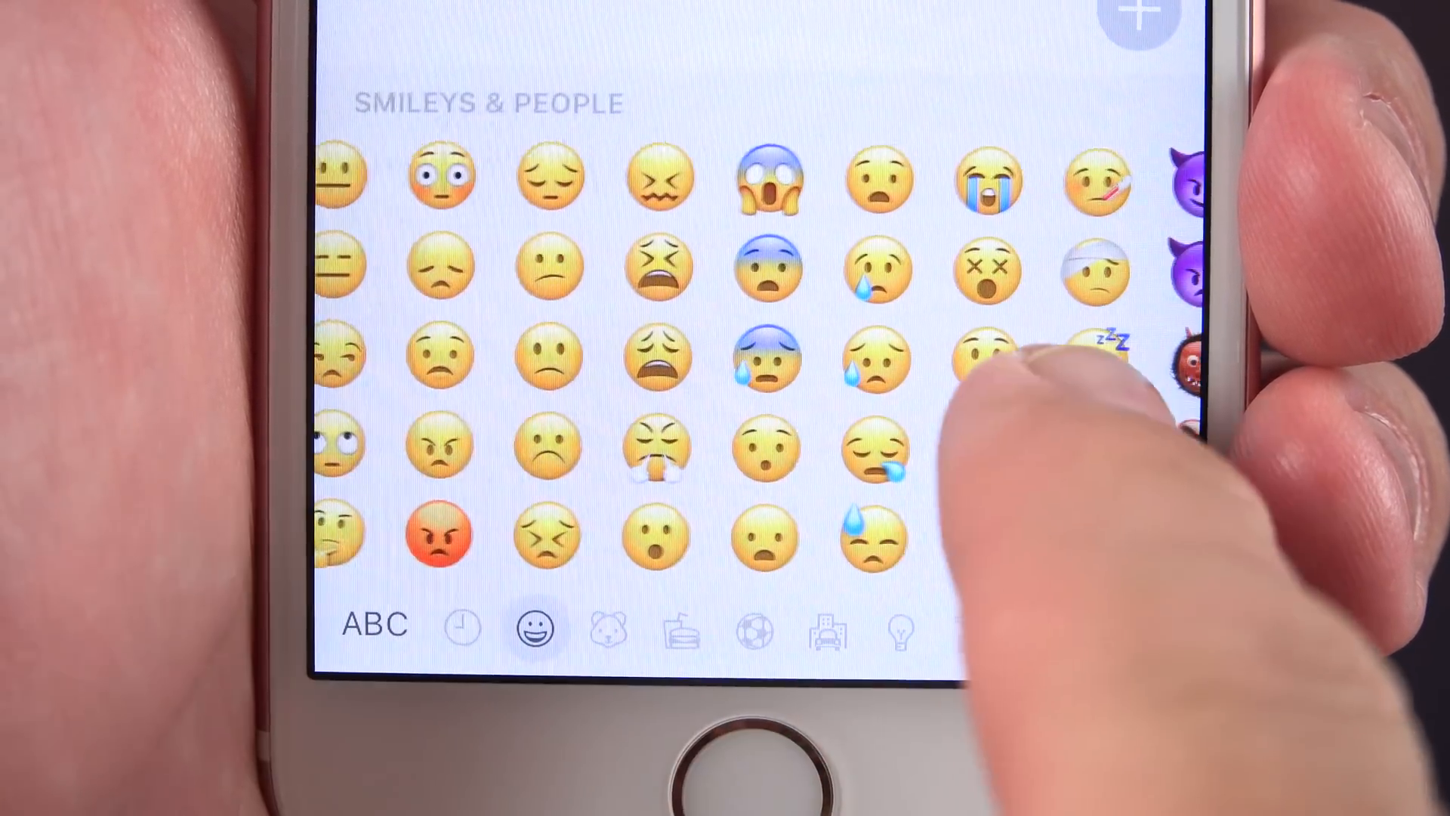
pyautogui.hscroll(-3)
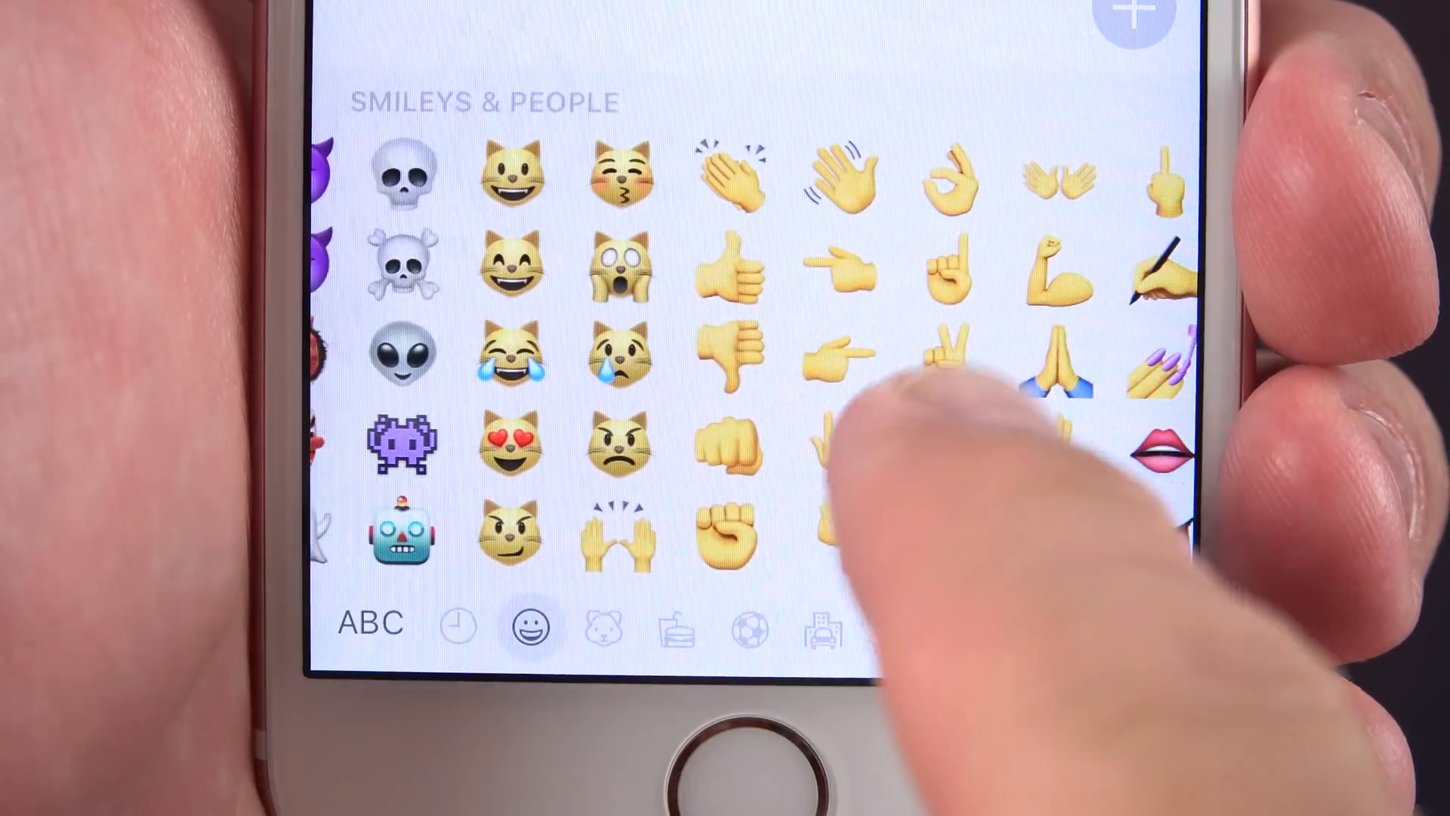